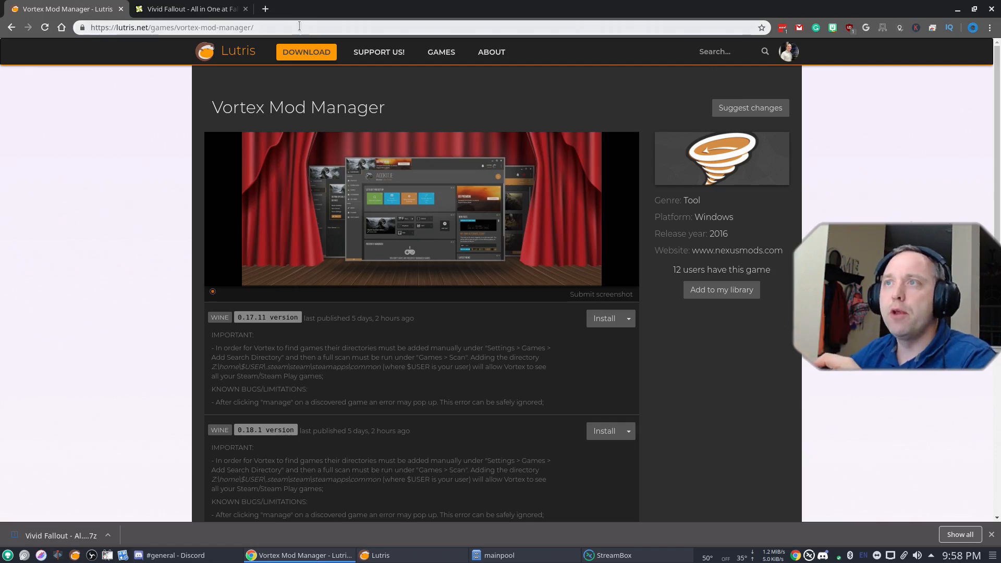
Start Vortex Mod Manager from its Lutris library entry using Play.
click(170, 28)
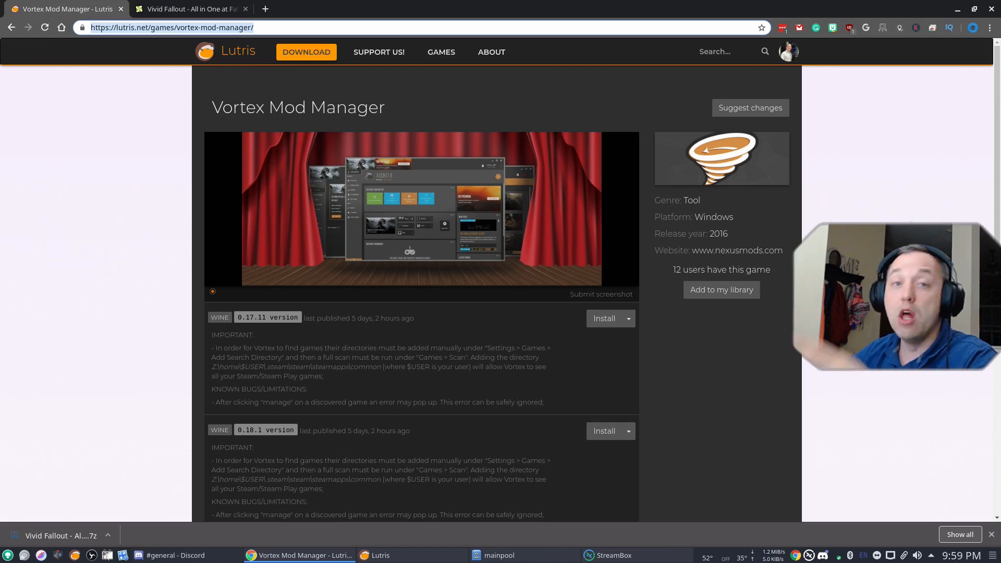
mouse_move(381, 554)
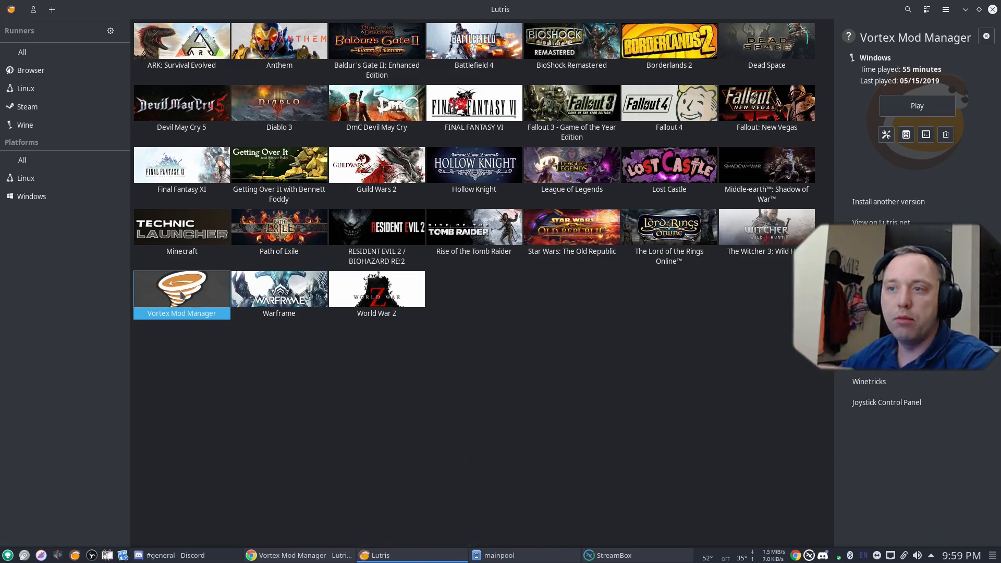
right_click(181, 288)
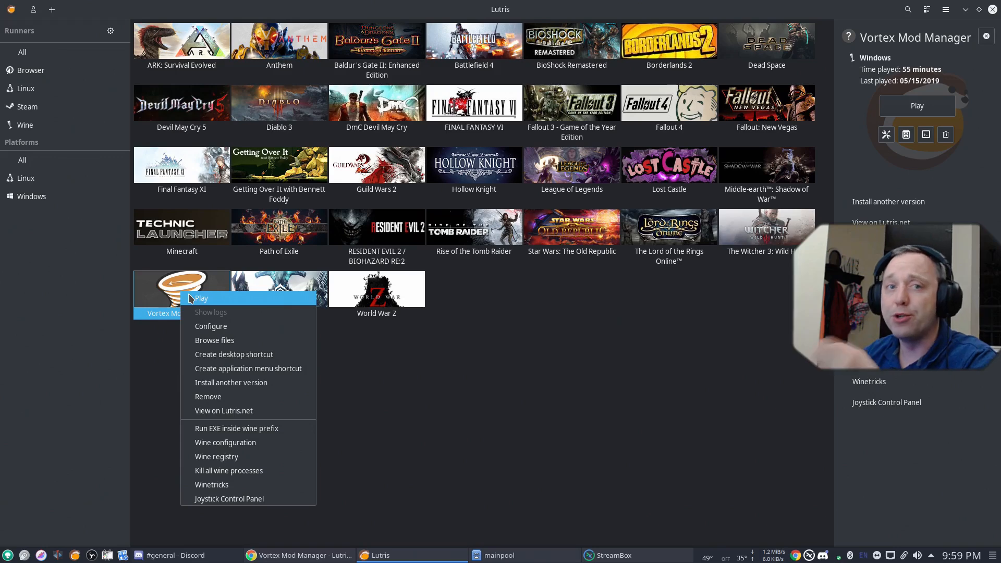
click(201, 298)
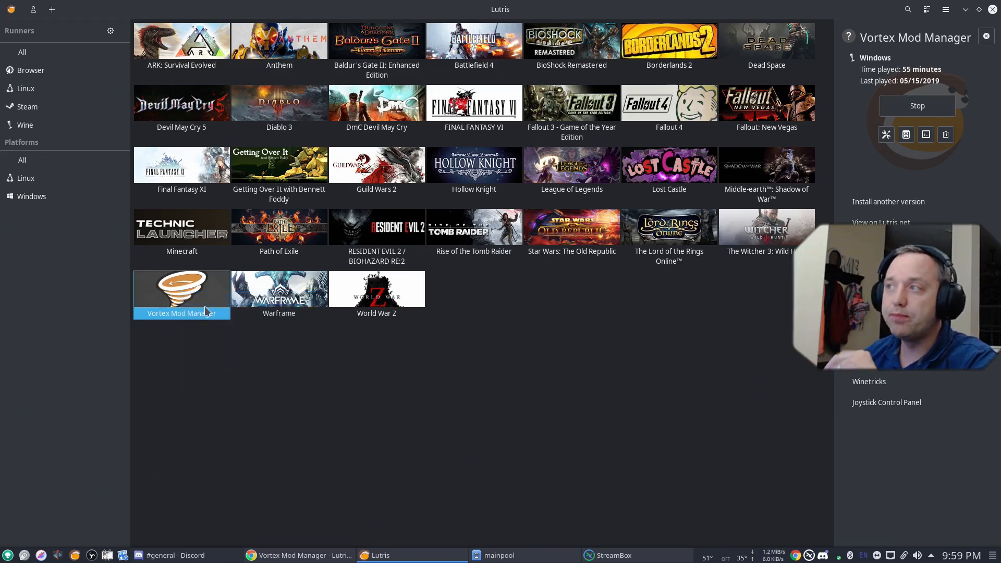
mouse_move(303, 467)
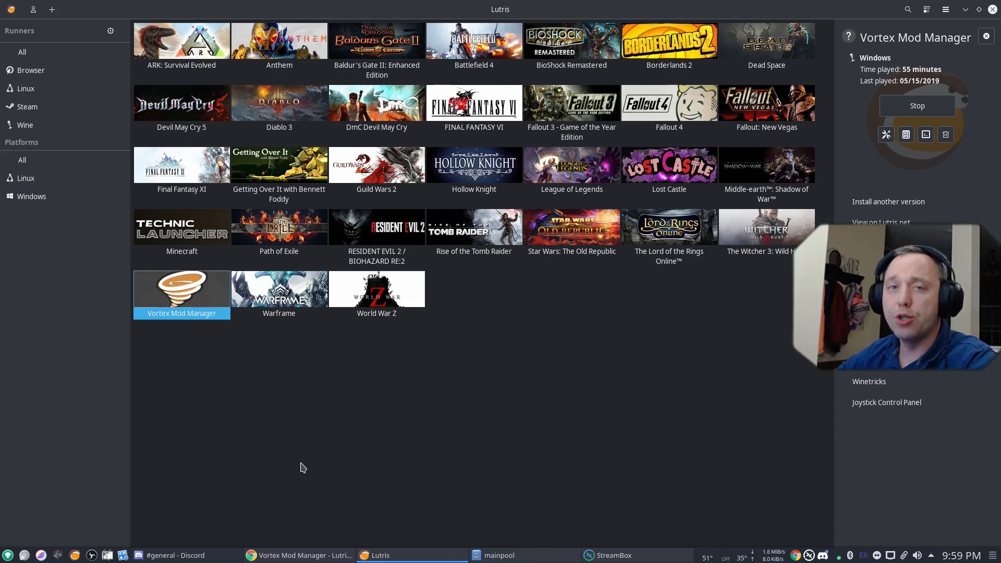
mouse_move(327, 440)
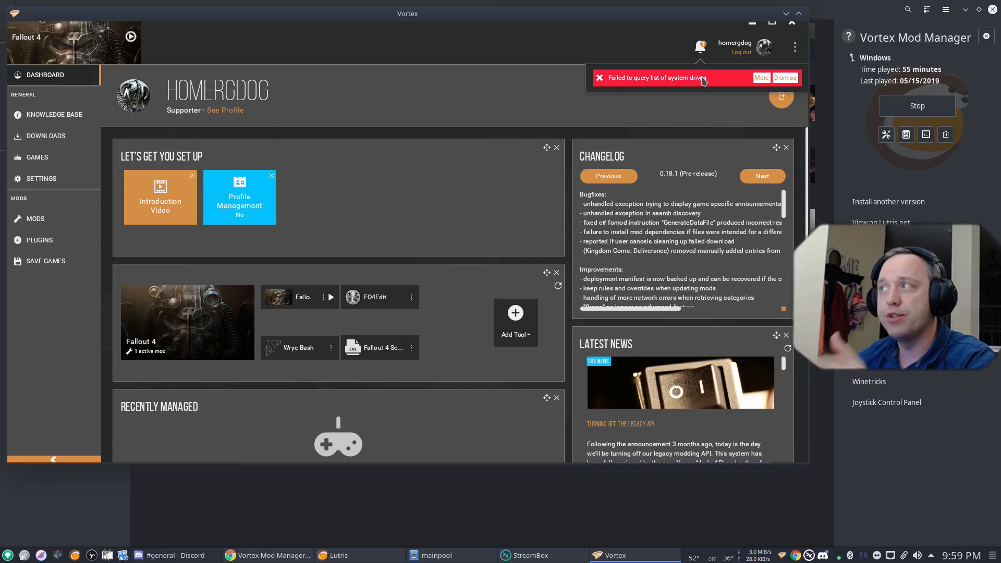
Dismiss the failed drive query error and start adding a search directory under Settings > Games.
click(785, 77)
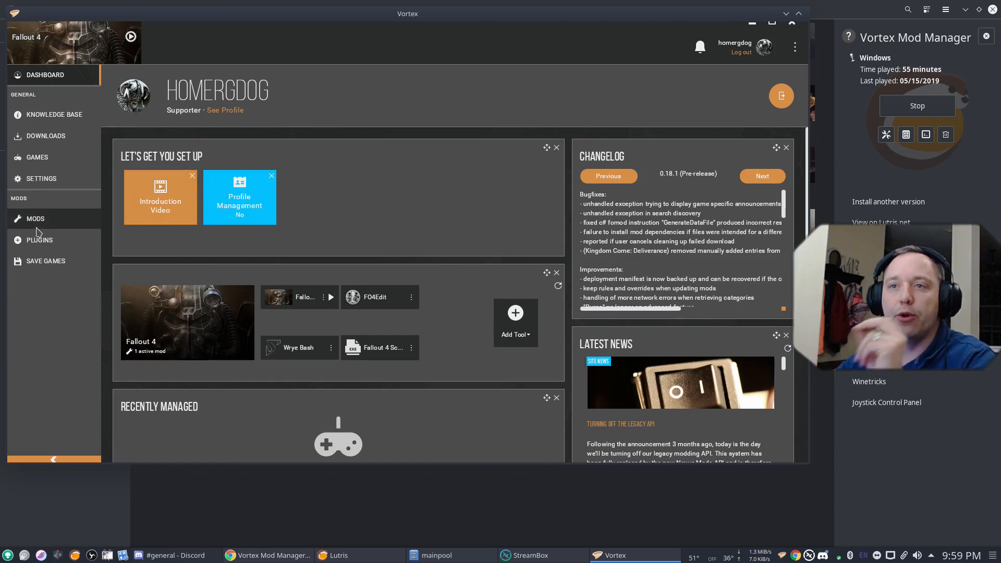
click(42, 179)
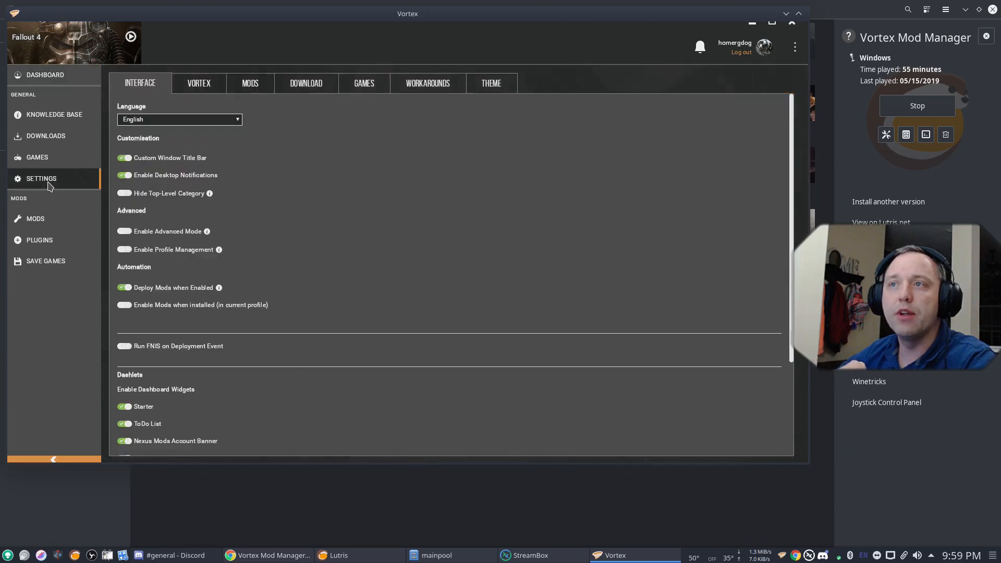
click(364, 82)
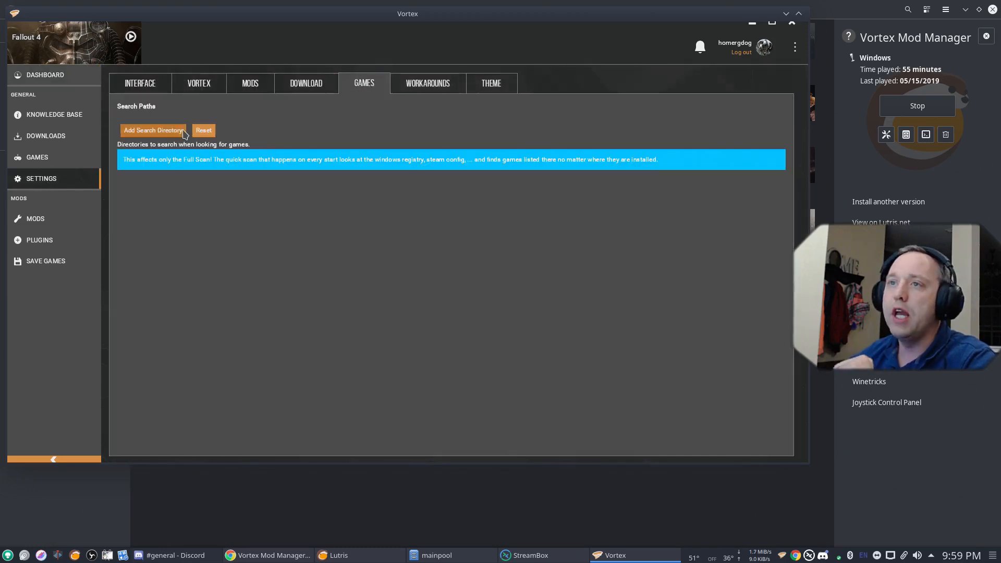
click(152, 131)
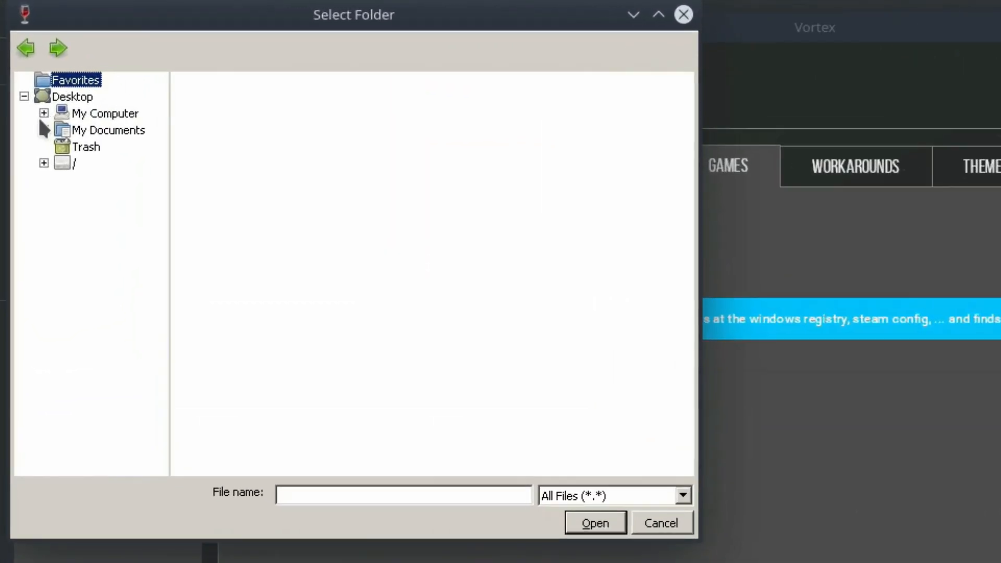
Add SteamLibrary/steamapps/common as a Vortex game search directory.
click(108, 113)
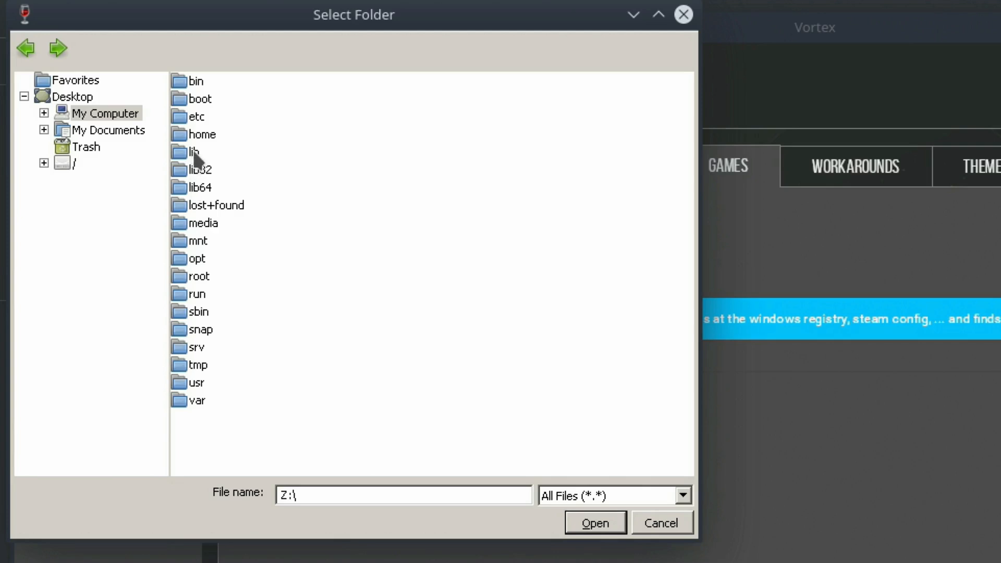
double_click(202, 134)
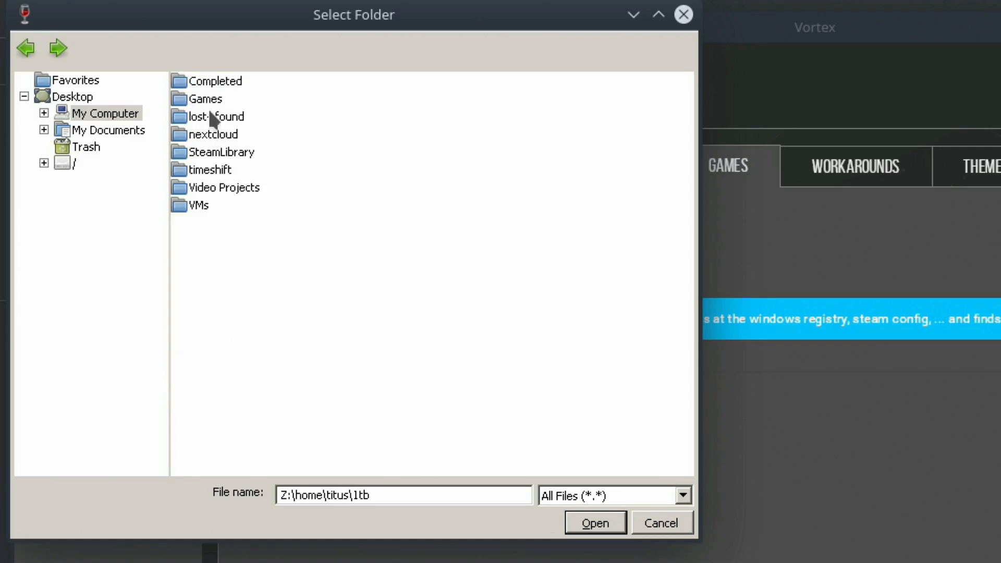
click(223, 152)
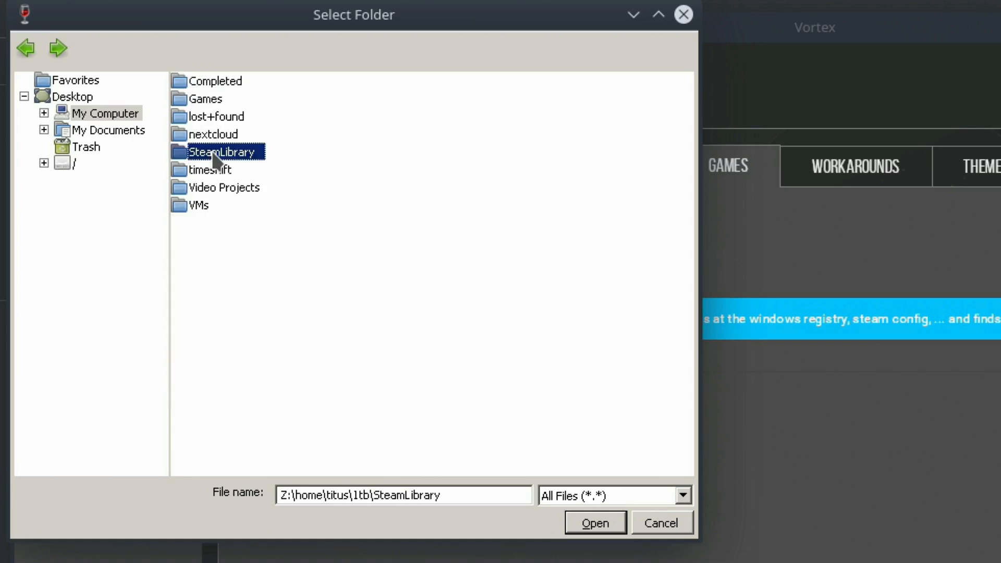
double_click(222, 152)
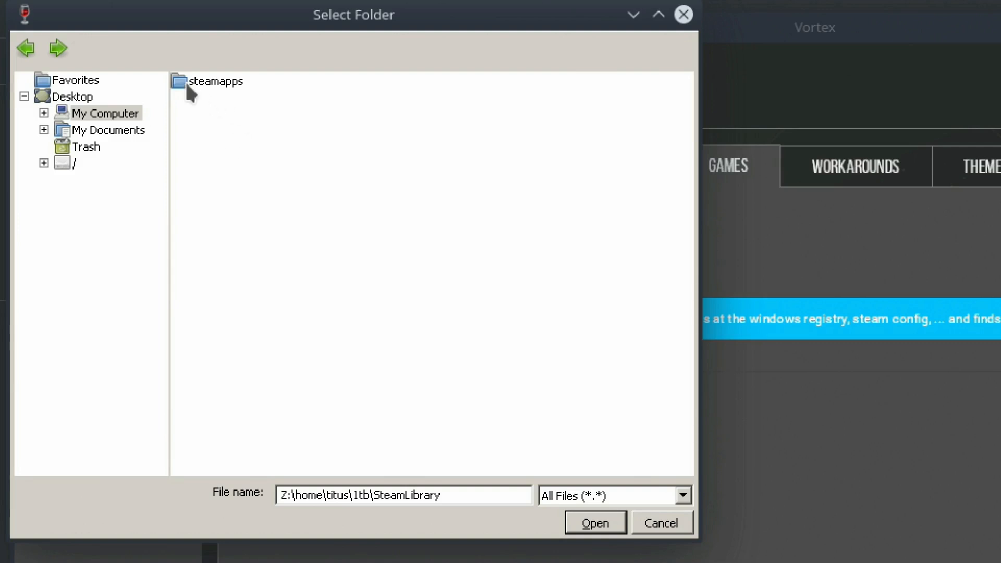
double_click(214, 82)
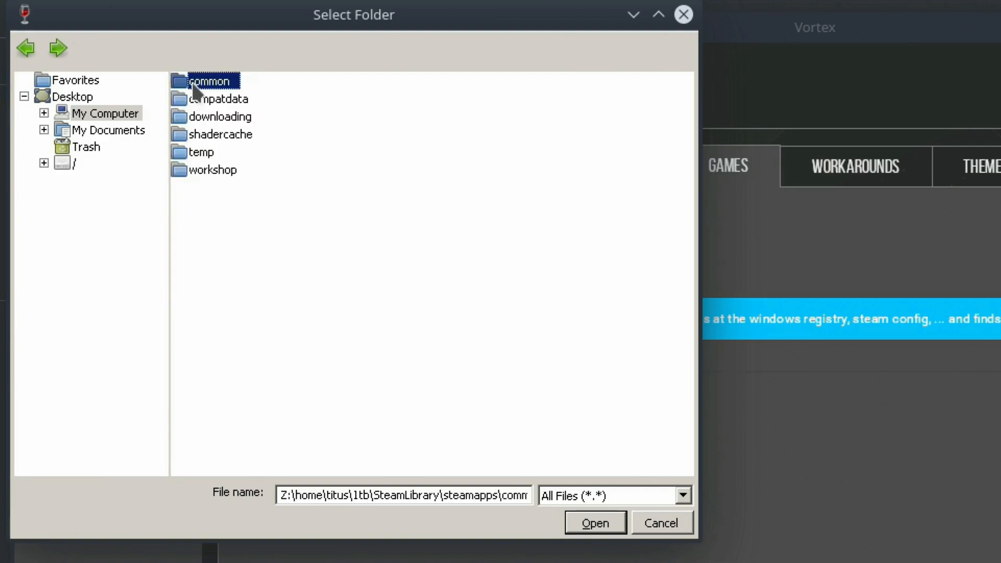
double_click(208, 80)
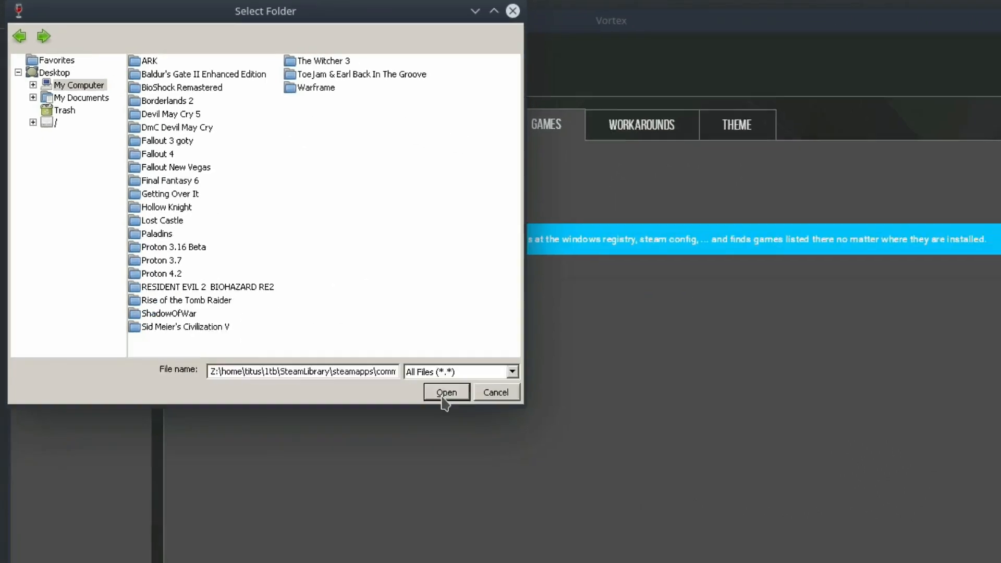
click(445, 392)
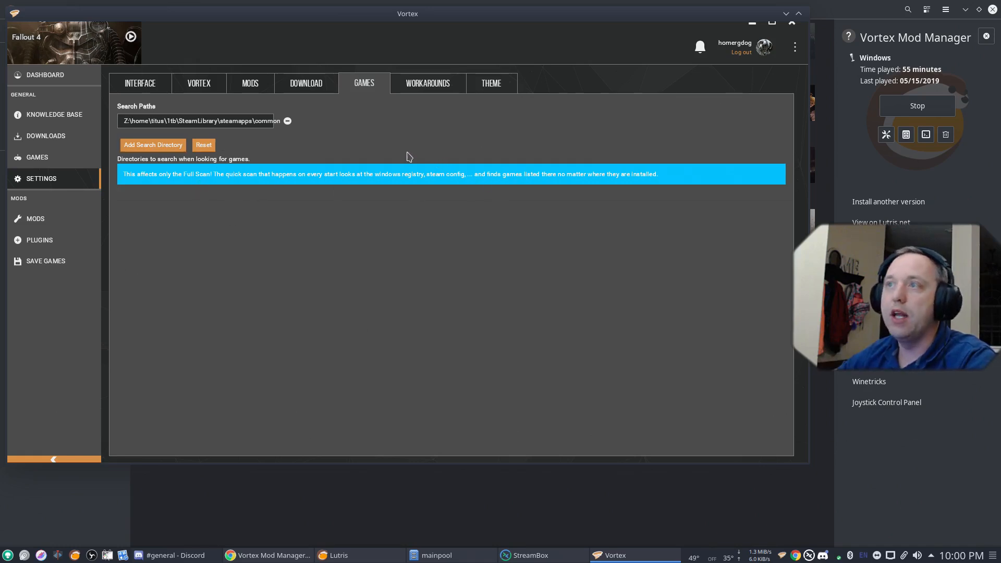
Scan for missing games from the Dashboard, then view the Games page showing Fallout 4 managed.
click(45, 75)
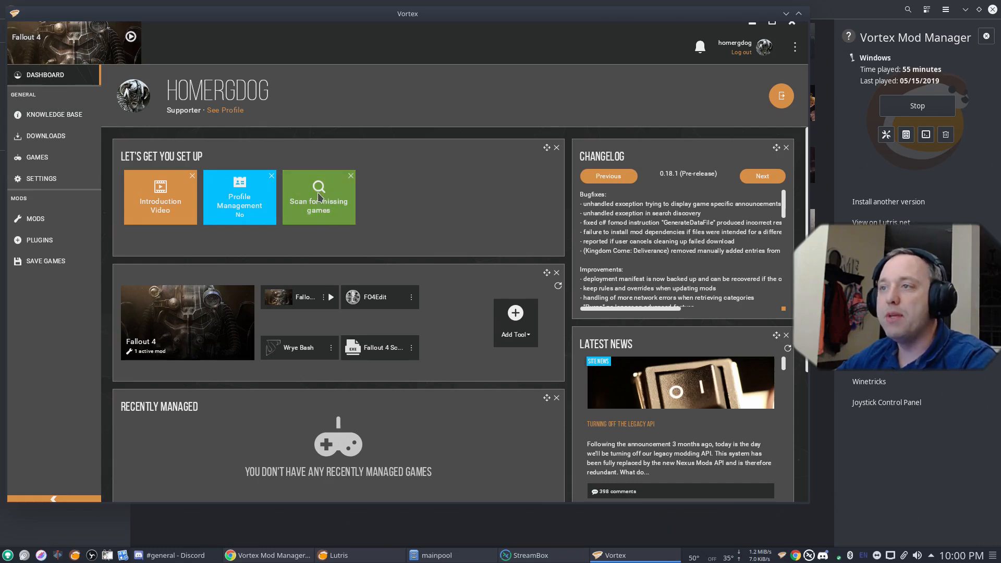
click(319, 197)
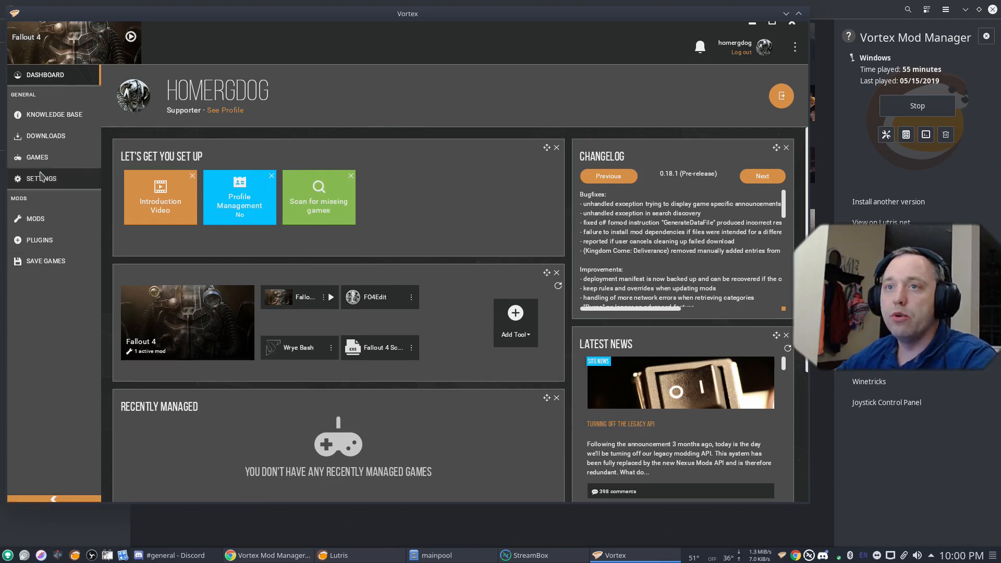
click(36, 157)
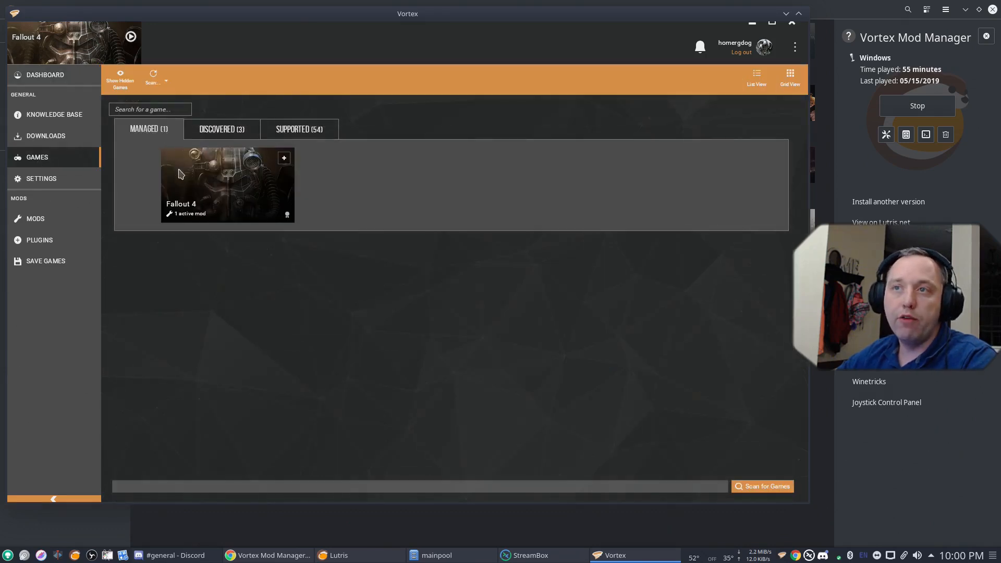
click(222, 129)
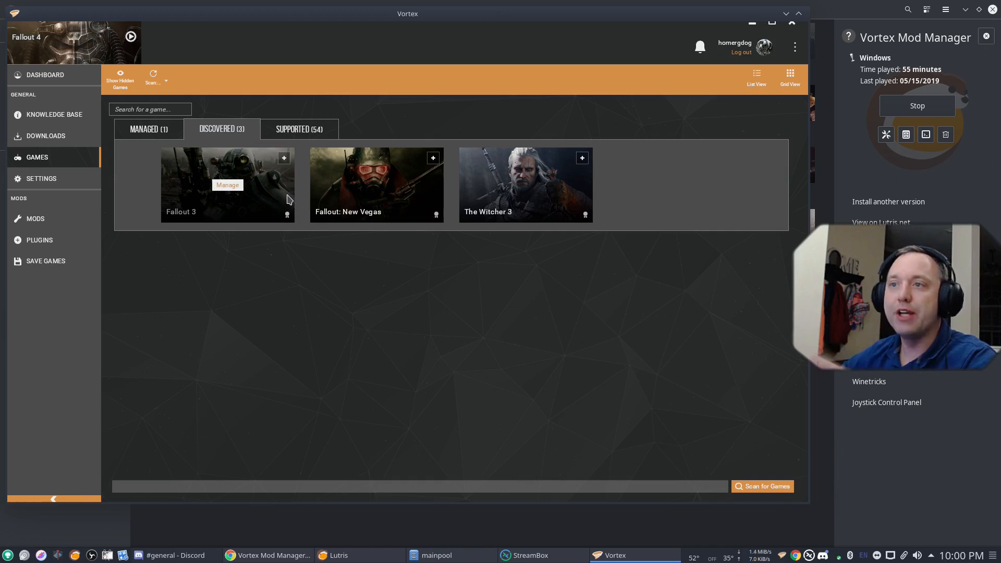
mouse_move(275, 222)
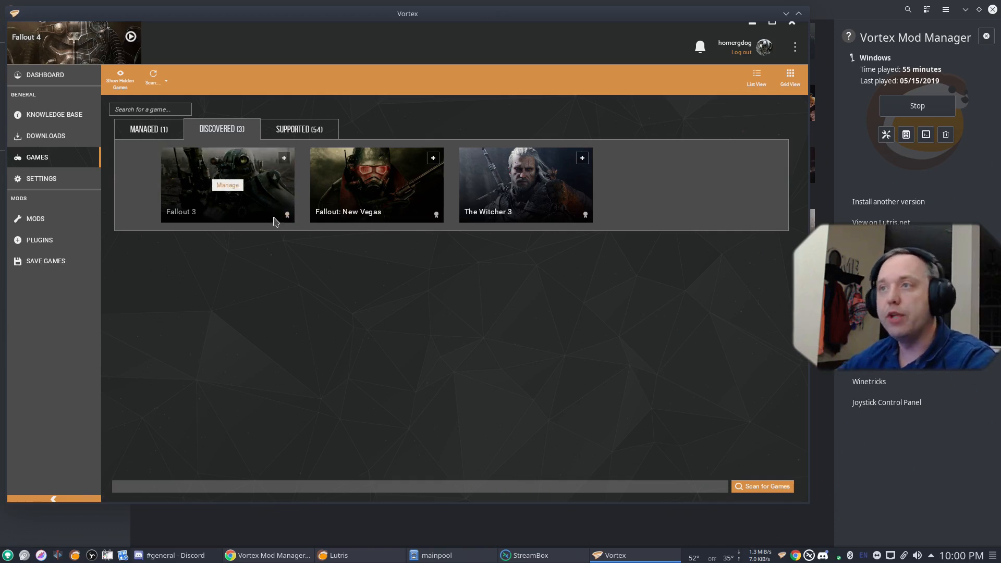
mouse_move(290, 211)
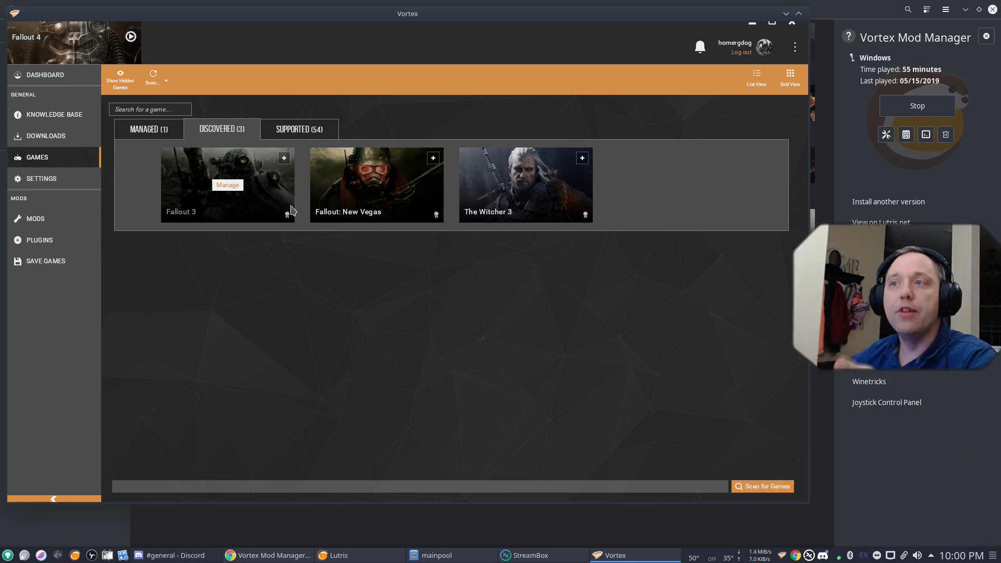
click(298, 129)
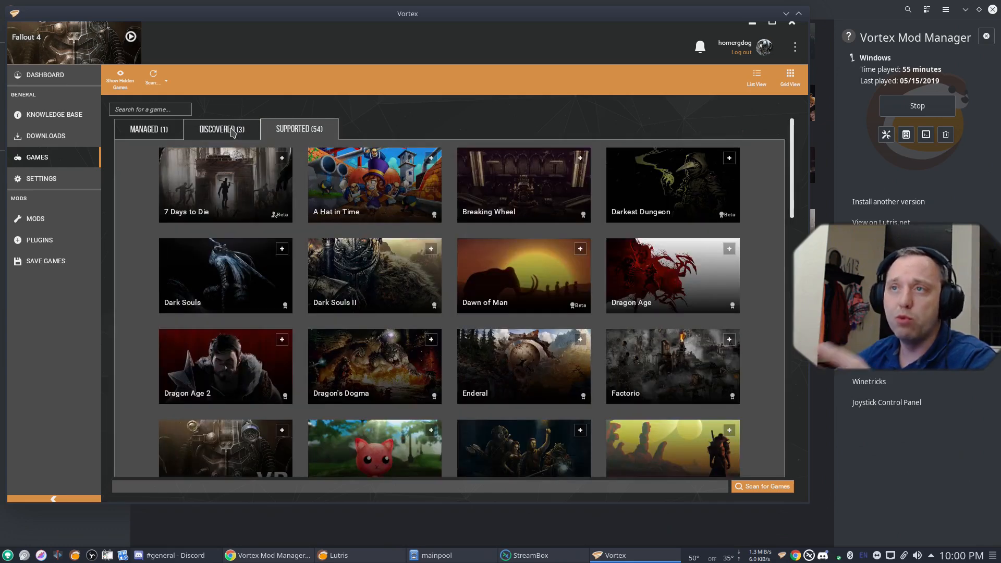
click(148, 129)
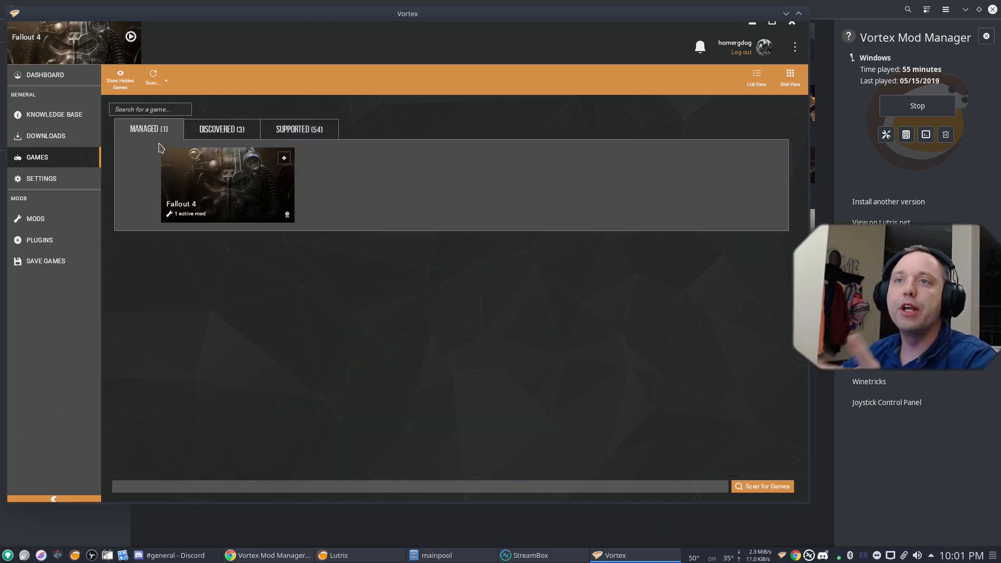
click(45, 75)
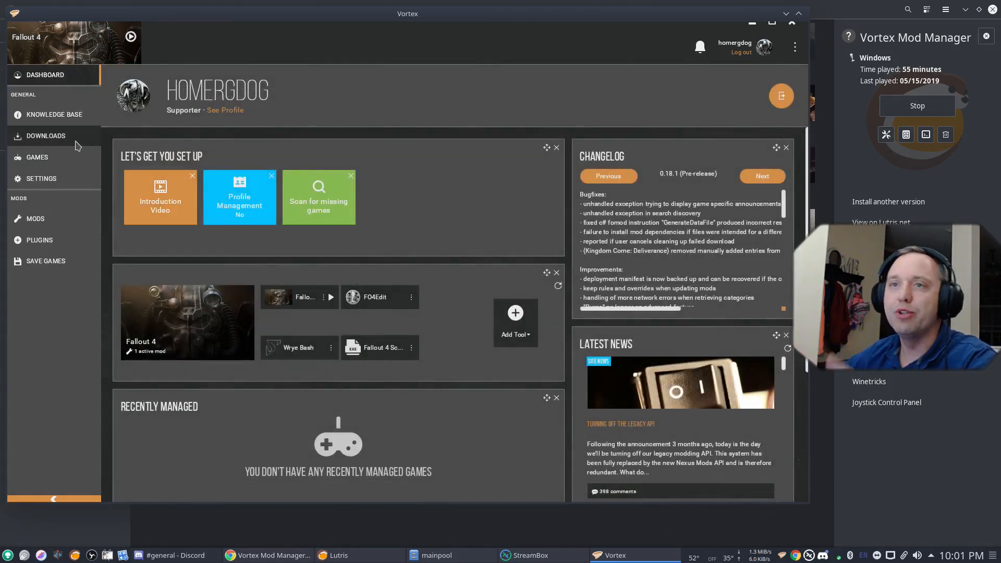
click(37, 157)
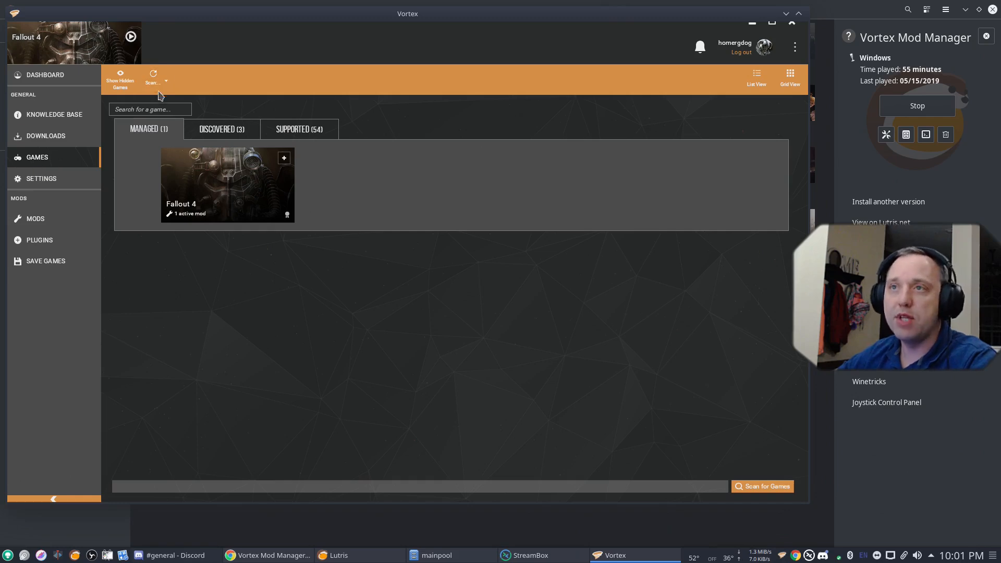
click(151, 79)
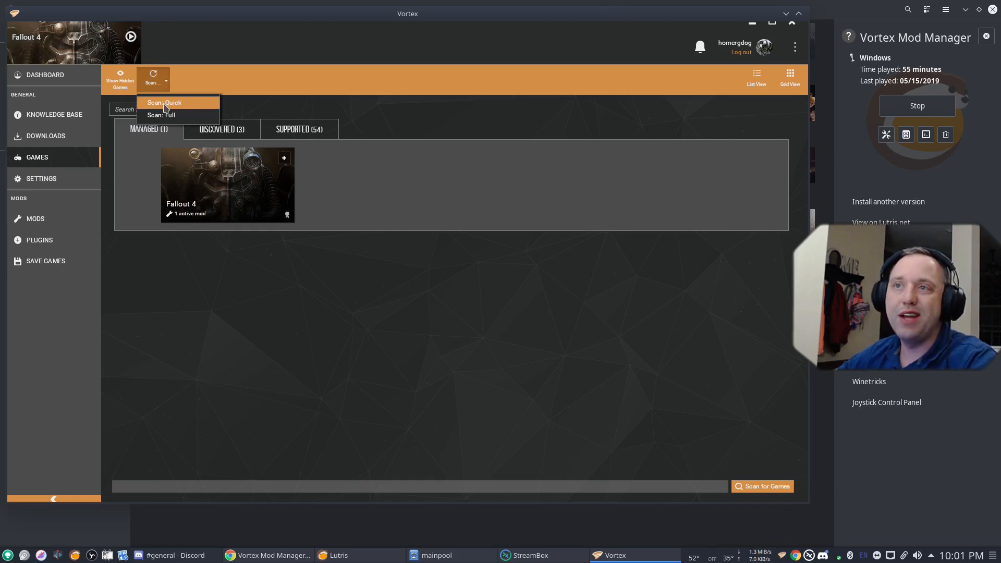
mouse_move(163, 114)
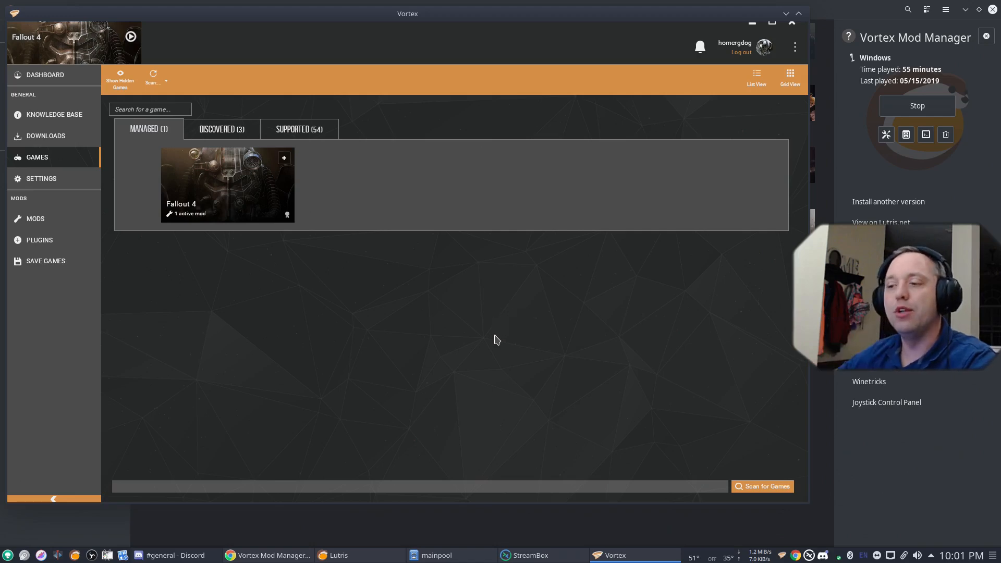
Review the Vivid Fallout Nexus page in Chrome, then bring up the Downloads folder beside Vortex.
click(267, 554)
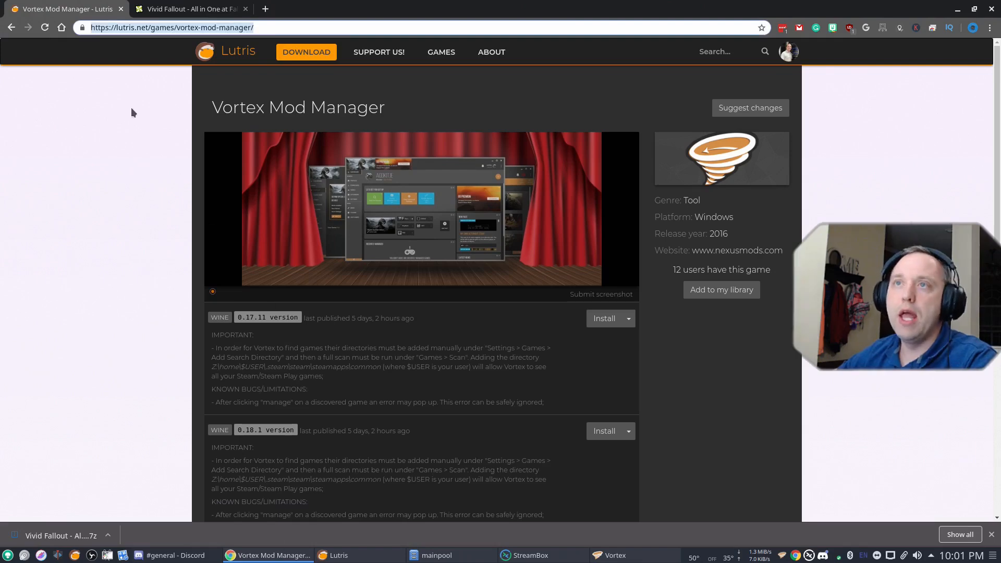
click(188, 8)
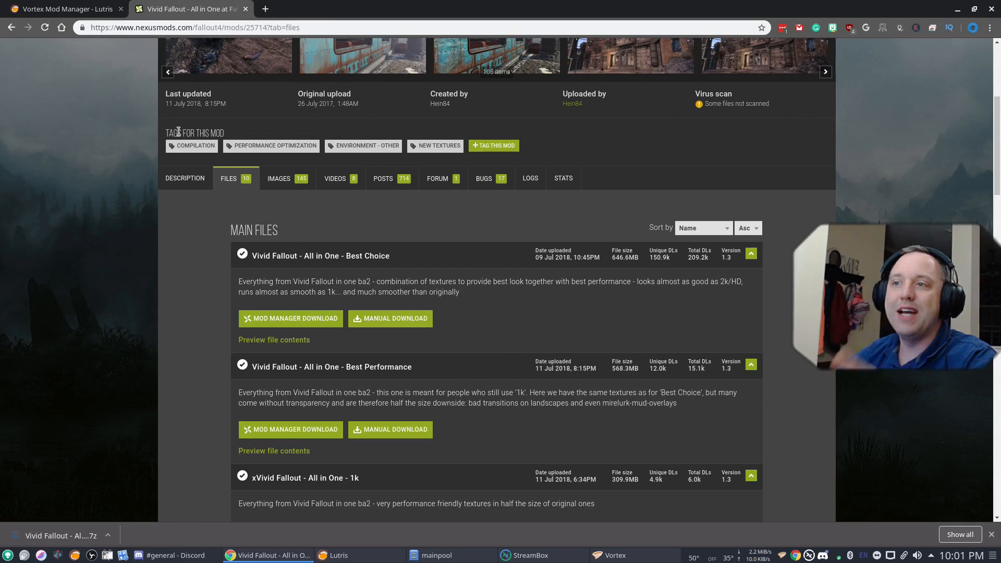
mouse_move(251, 295)
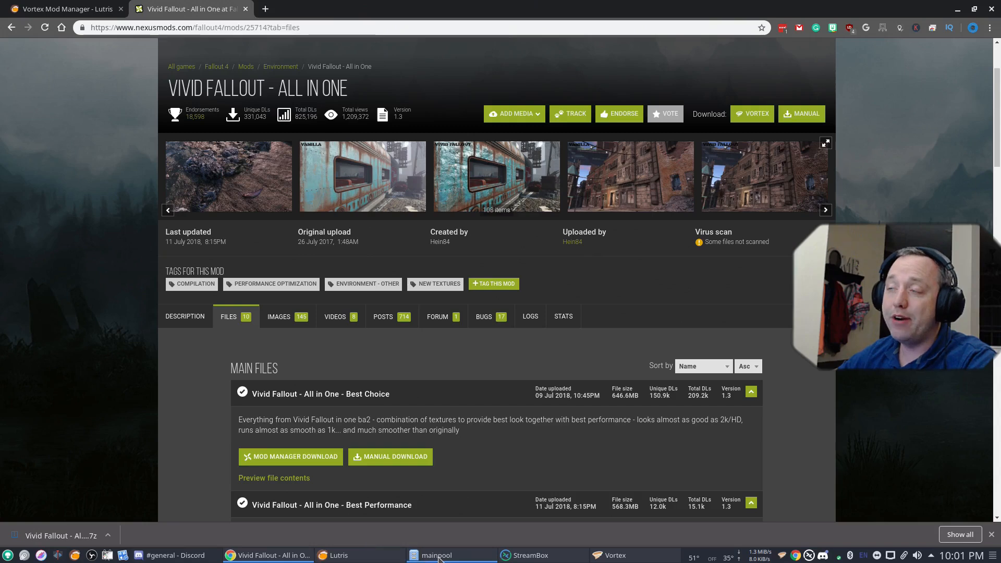
click(437, 555)
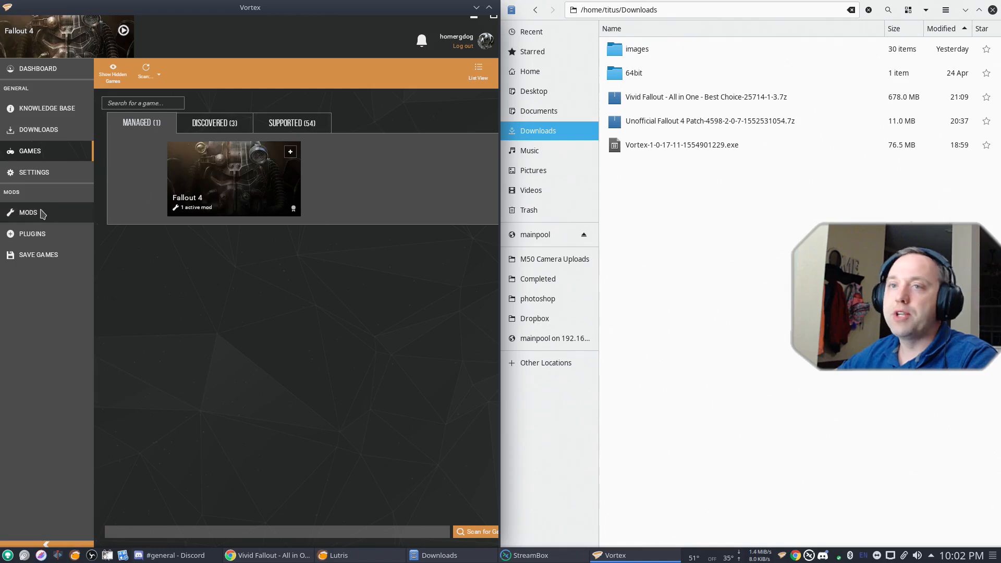
Drag the Vivid Fallout Best Choice .7z from Downloads into Fallout 4's mods list.
click(28, 212)
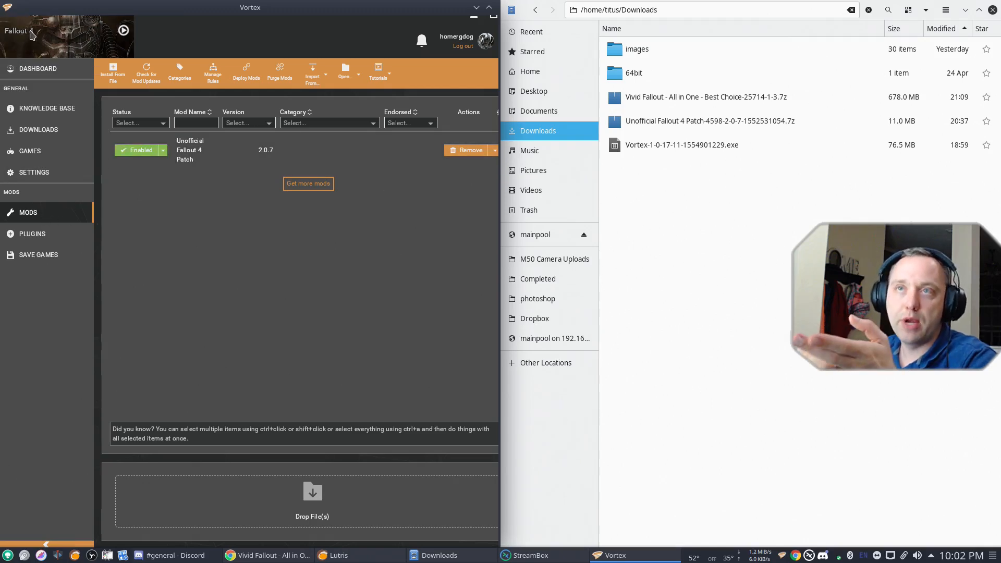
click(537, 278)
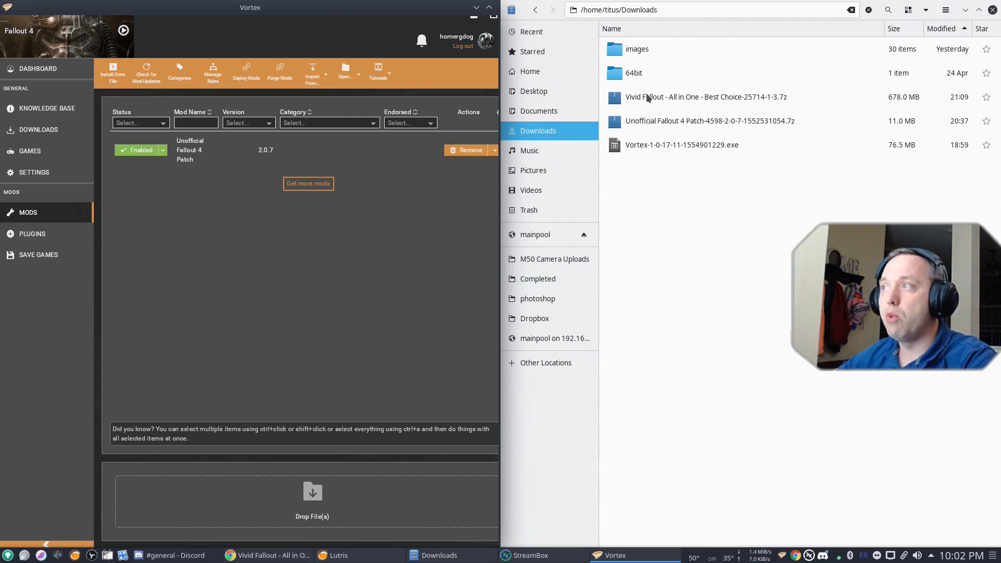
click(706, 97)
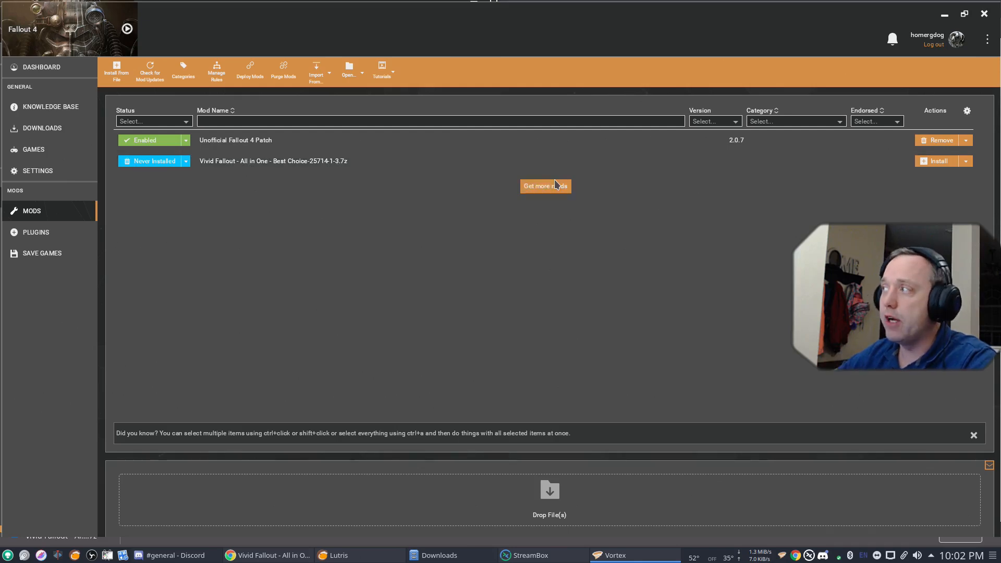
mouse_move(912, 189)
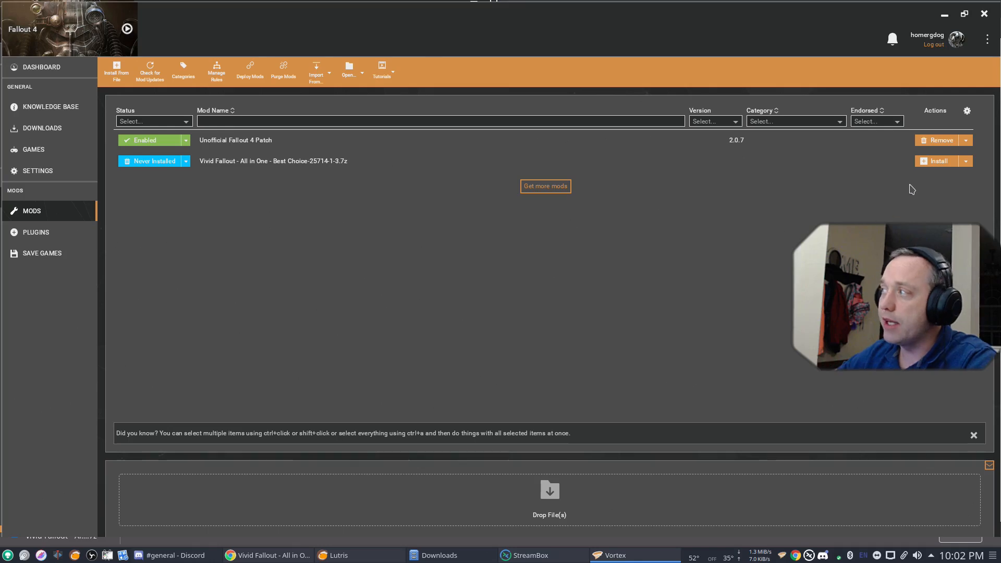
Install Vivid Fallout Best Choice 1.3.0, enable it and deploy the mods.
click(938, 162)
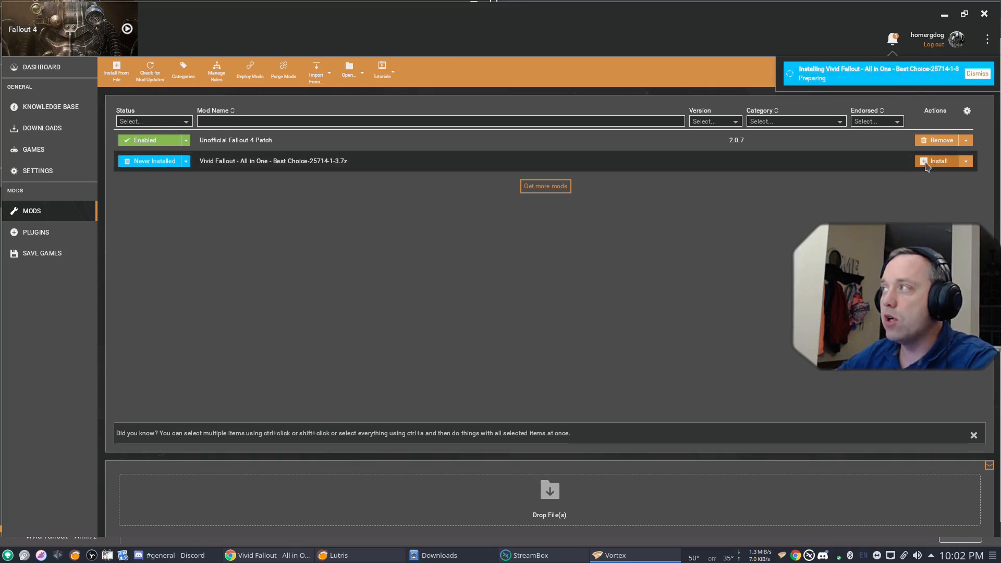
mouse_move(839, 81)
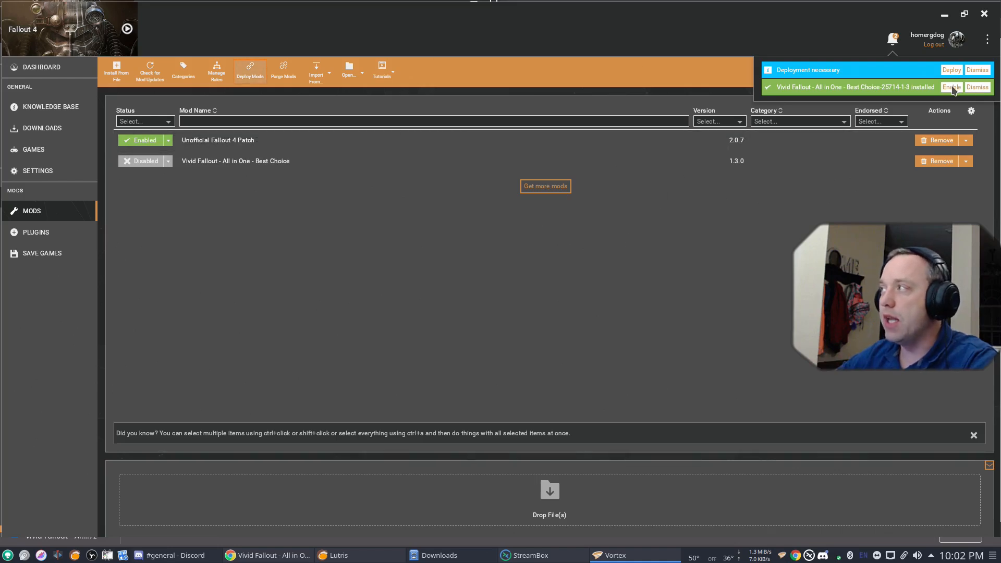
click(951, 87)
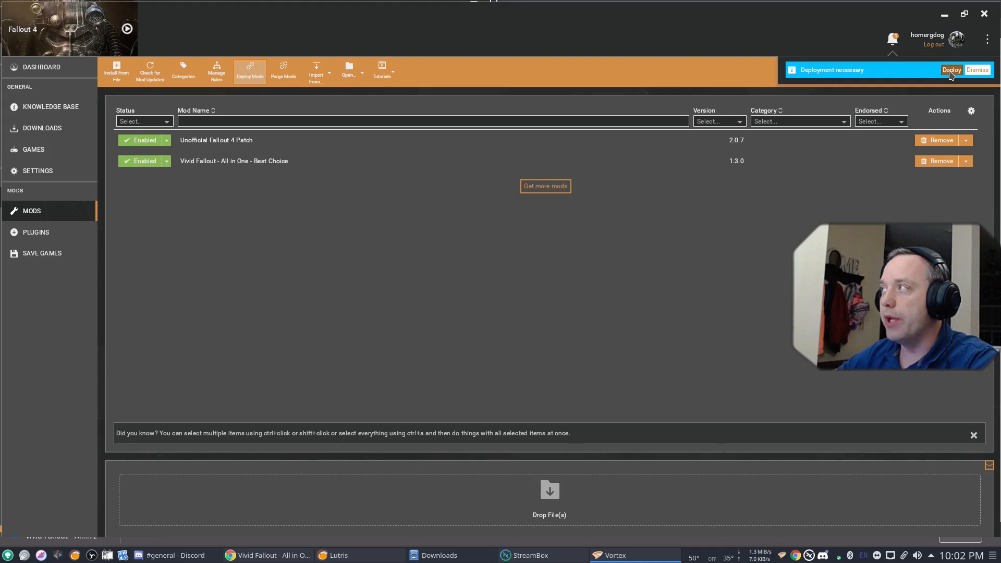
click(951, 70)
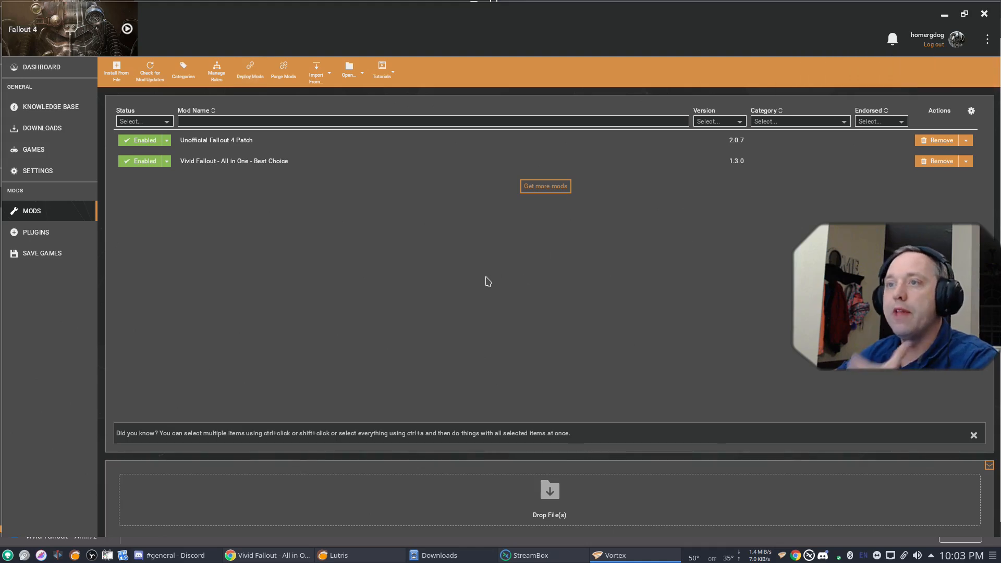
mouse_move(466, 293)
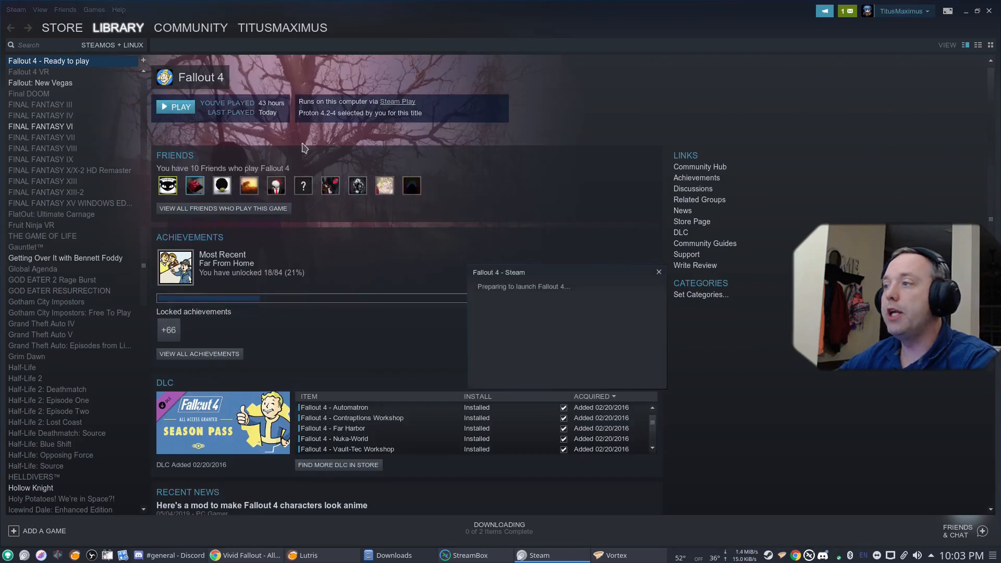
Play Fallout 4 from the Steam library until its main menu appears.
click(181, 107)
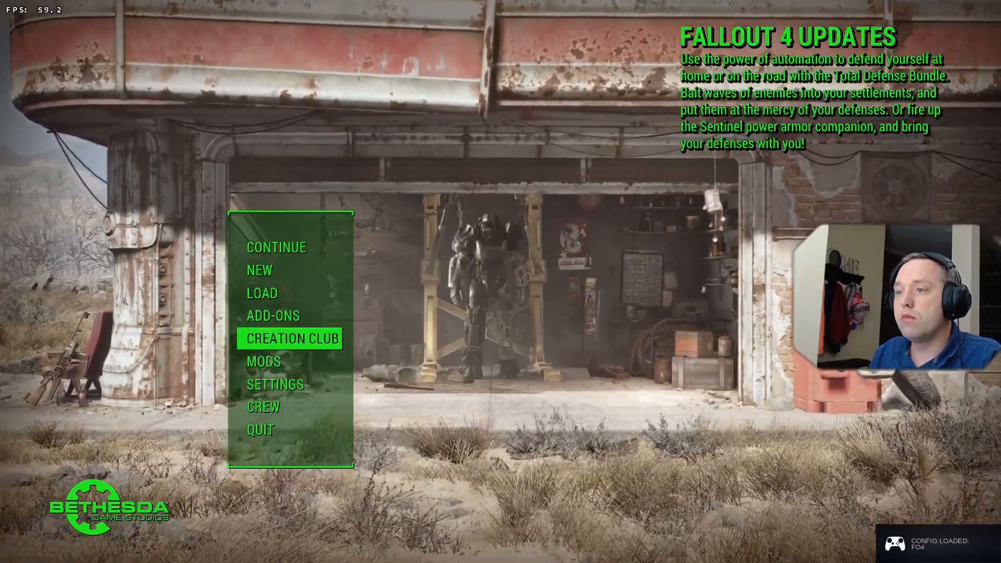
View the in-game MODS load order with Vivid Fallout, go back, and accept the data files reload.
click(288, 338)
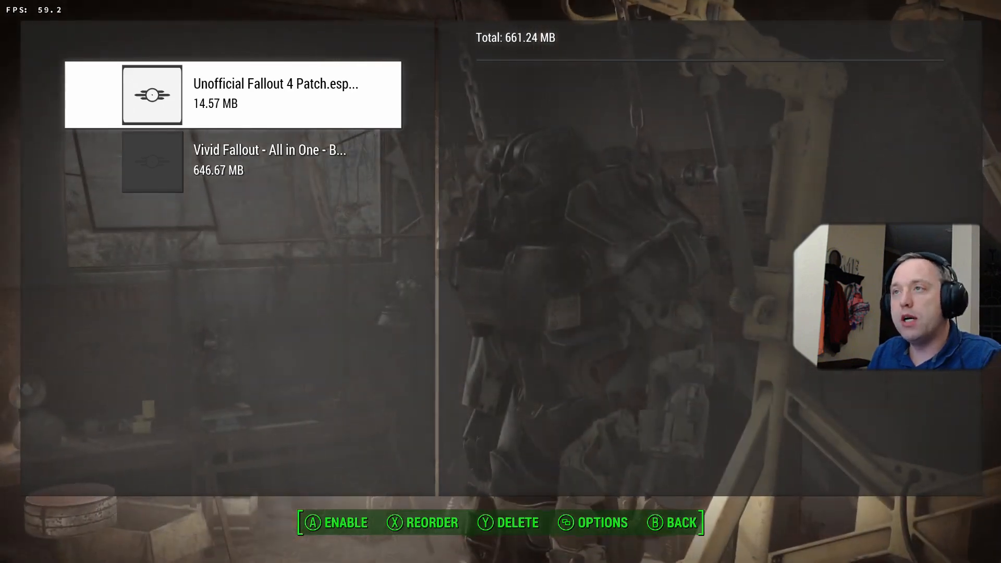
key(Down)
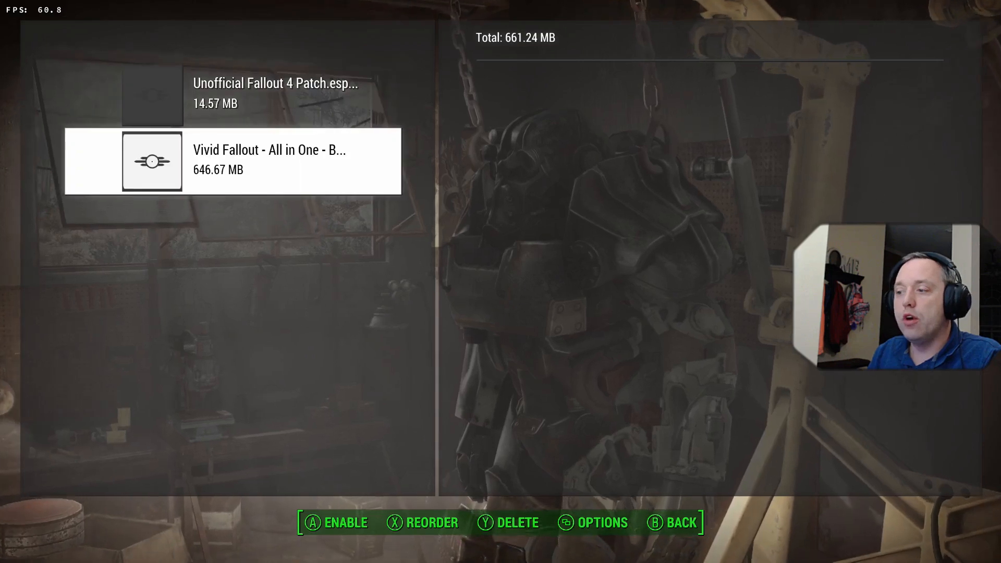
key(Up)
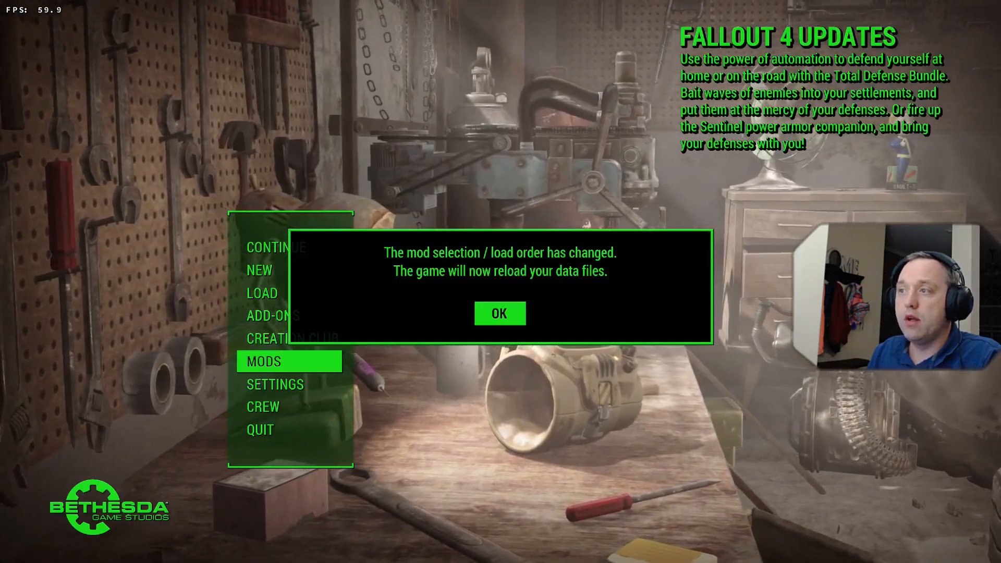
click(500, 314)
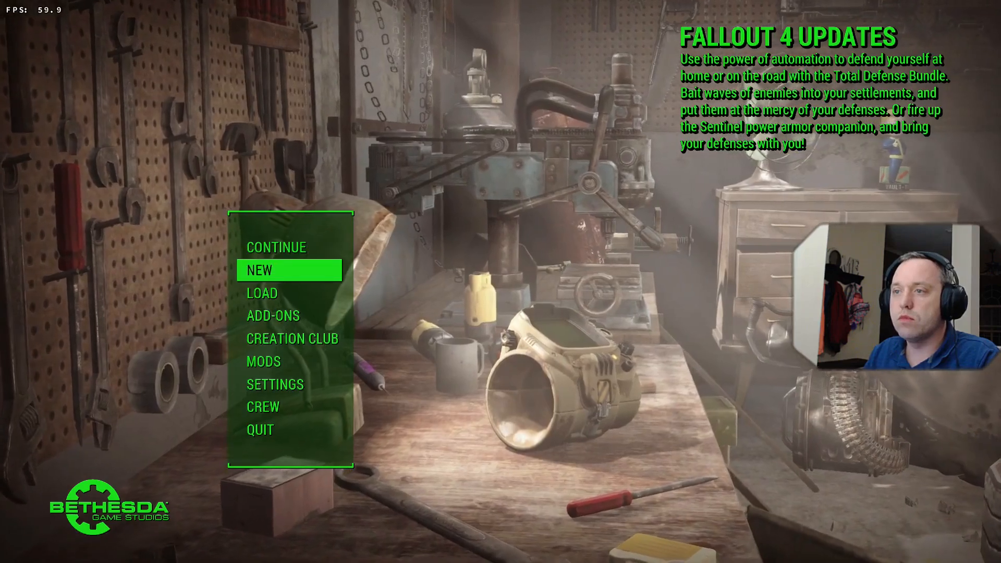
Load Chris's level 23 Quicksave, accepting that mods disable achievements.
click(262, 293)
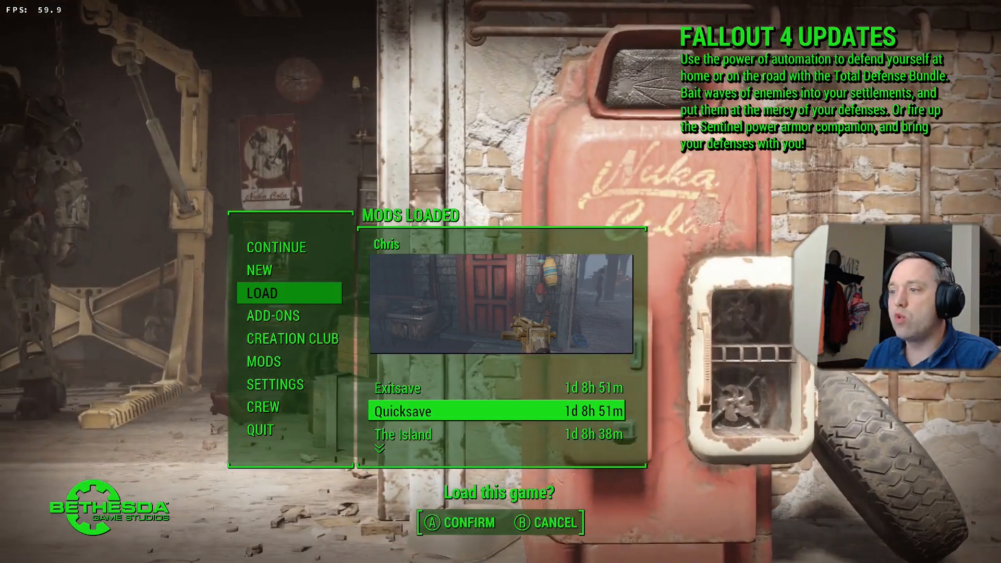
click(463, 523)
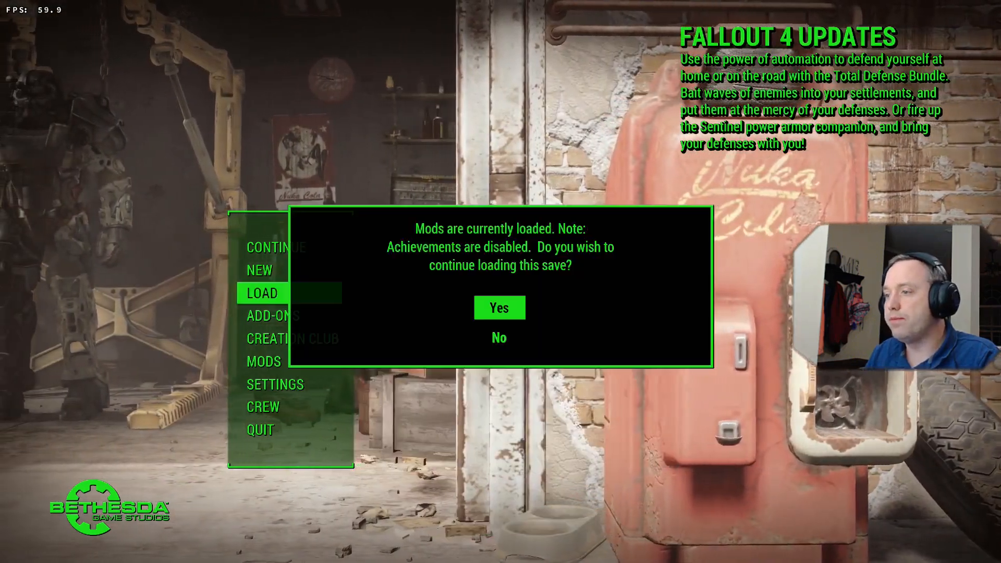
click(499, 307)
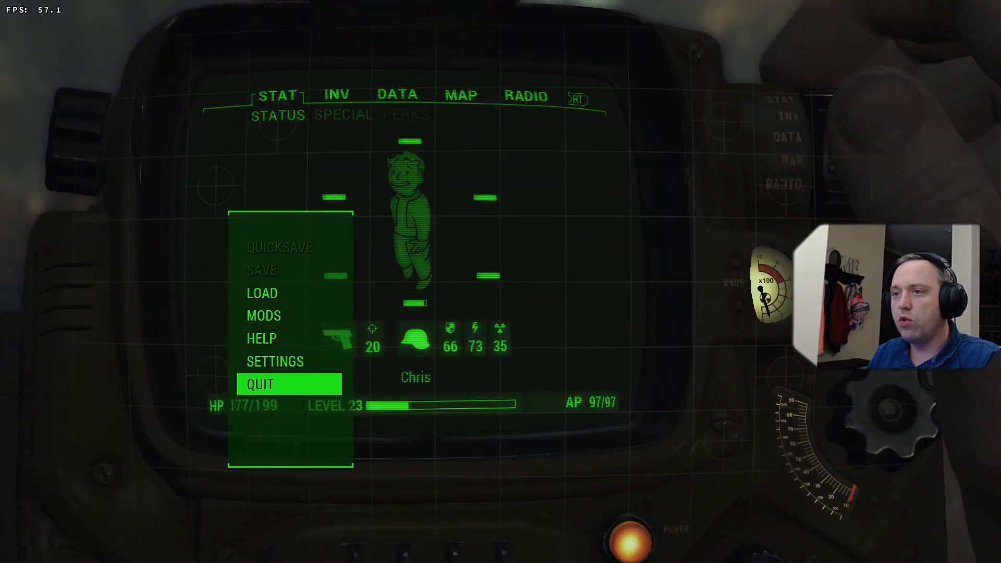
Quit the loaded modded save to Fallout 4's main menu, confirming with no exit save.
click(259, 383)
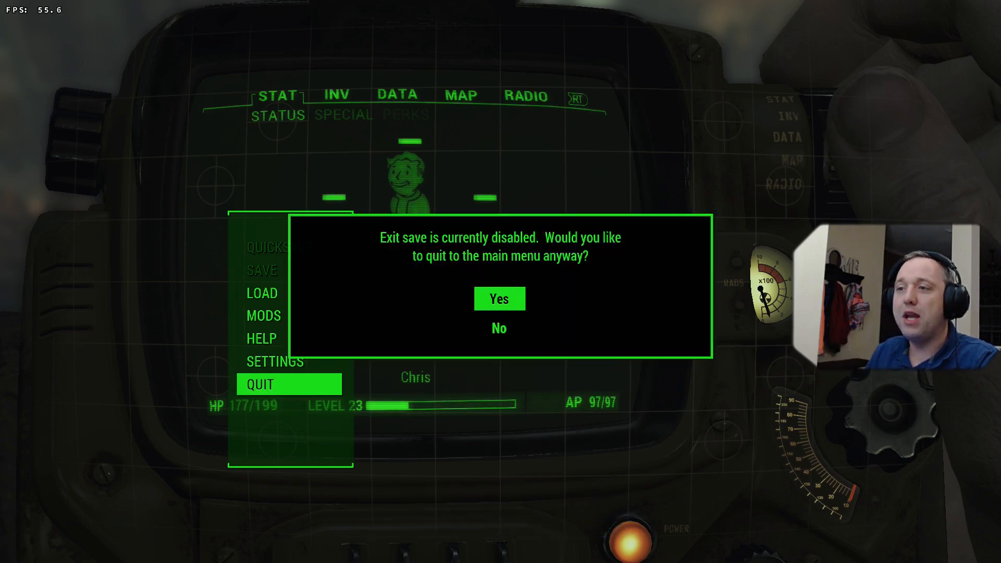
click(499, 298)
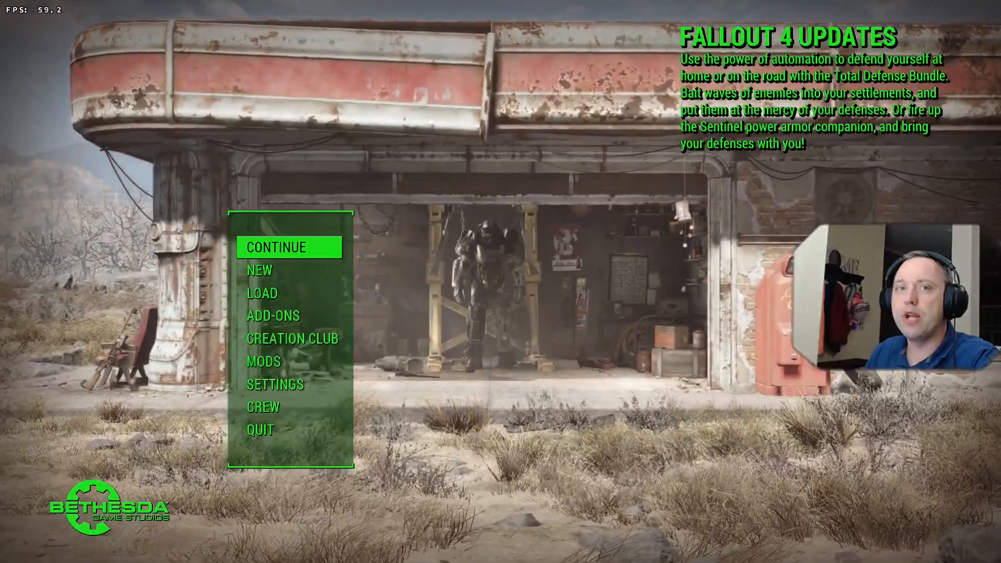